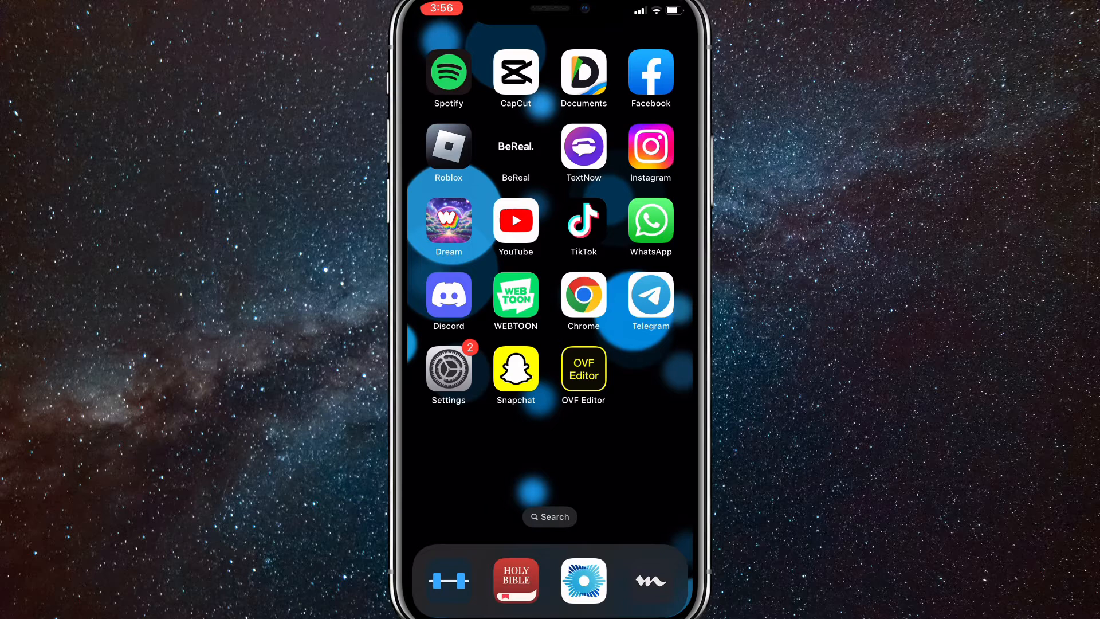
Launch Snapchat from the iOS Home Screen to reach its camera screen
left_click(515, 366)
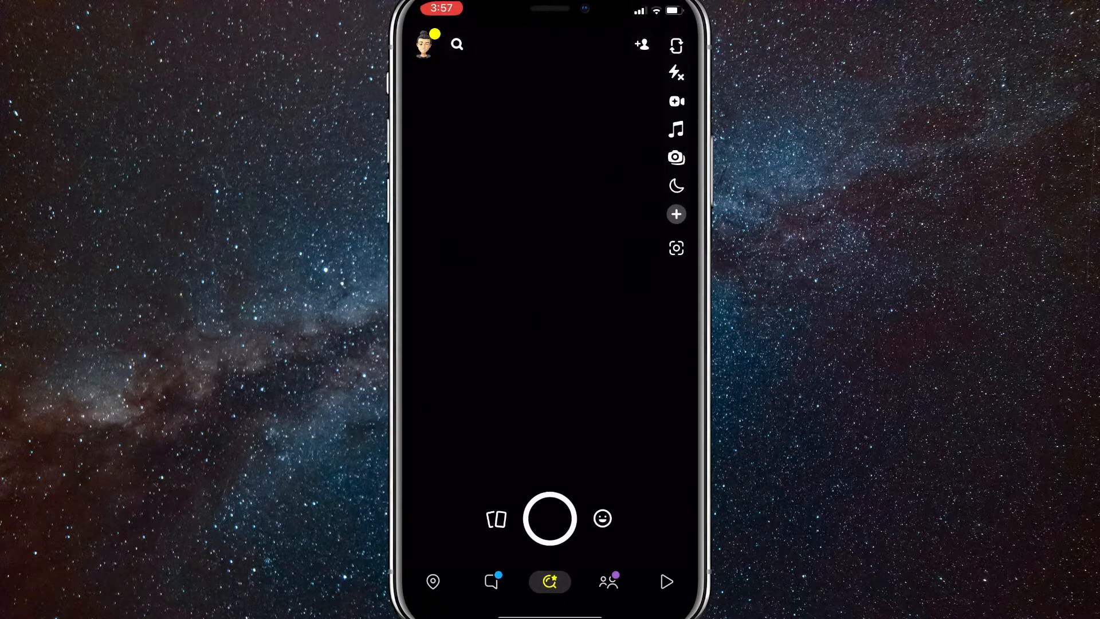
Open the contact's conversation from the chat list and view the received snap
left_click(492, 582)
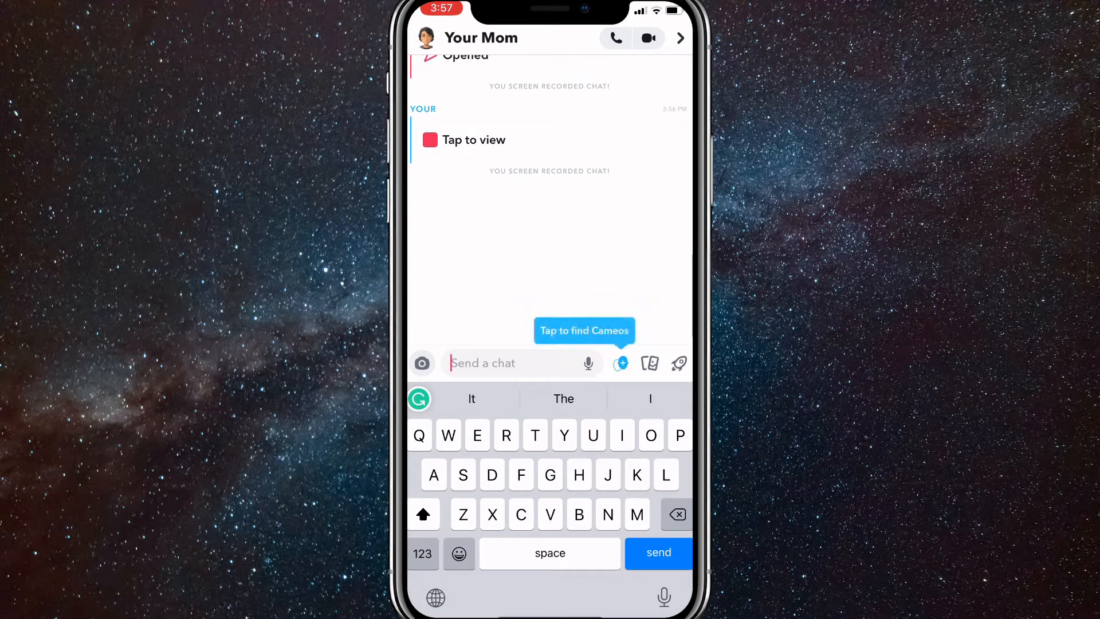
left_click(474, 140)
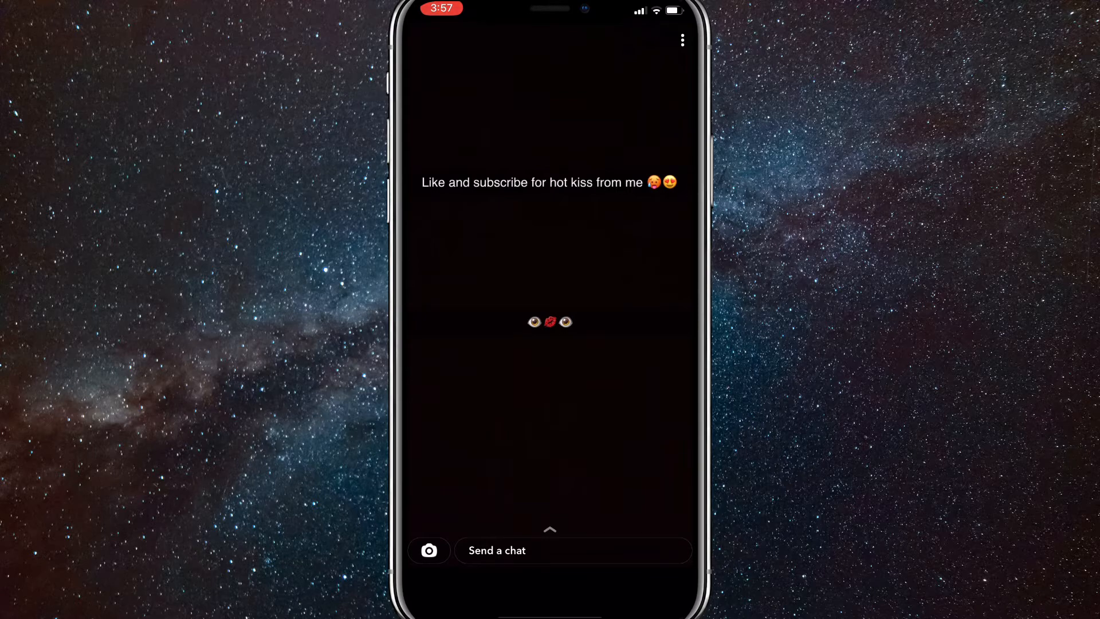
Close the viewed snap and return to the conversation
left_click(497, 551)
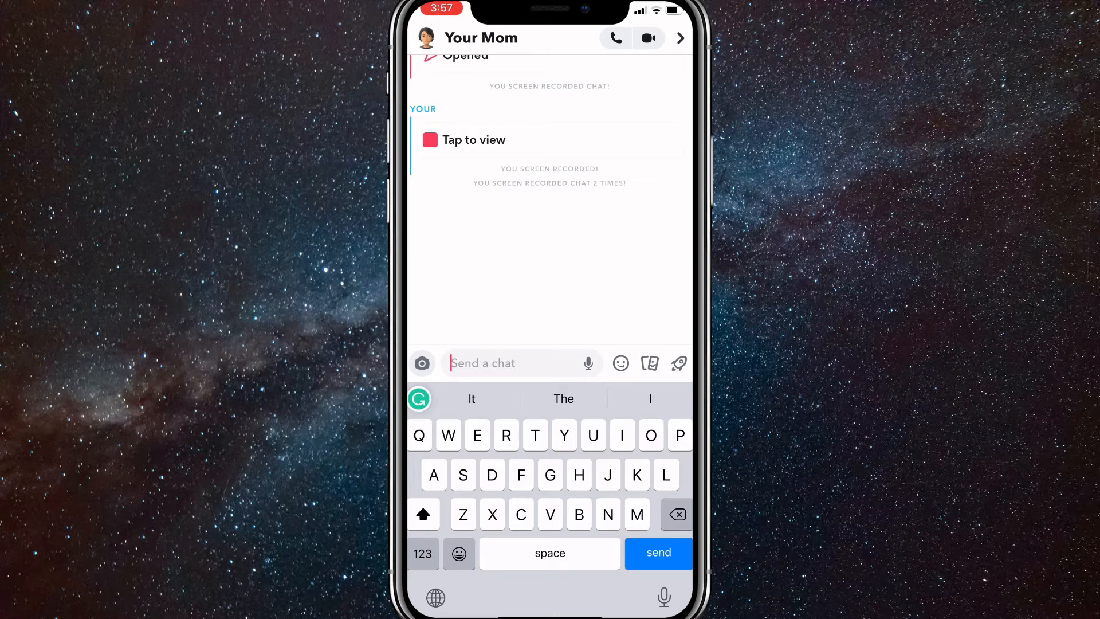
Replay the received snap once and return to the chat
left_click(473, 140)
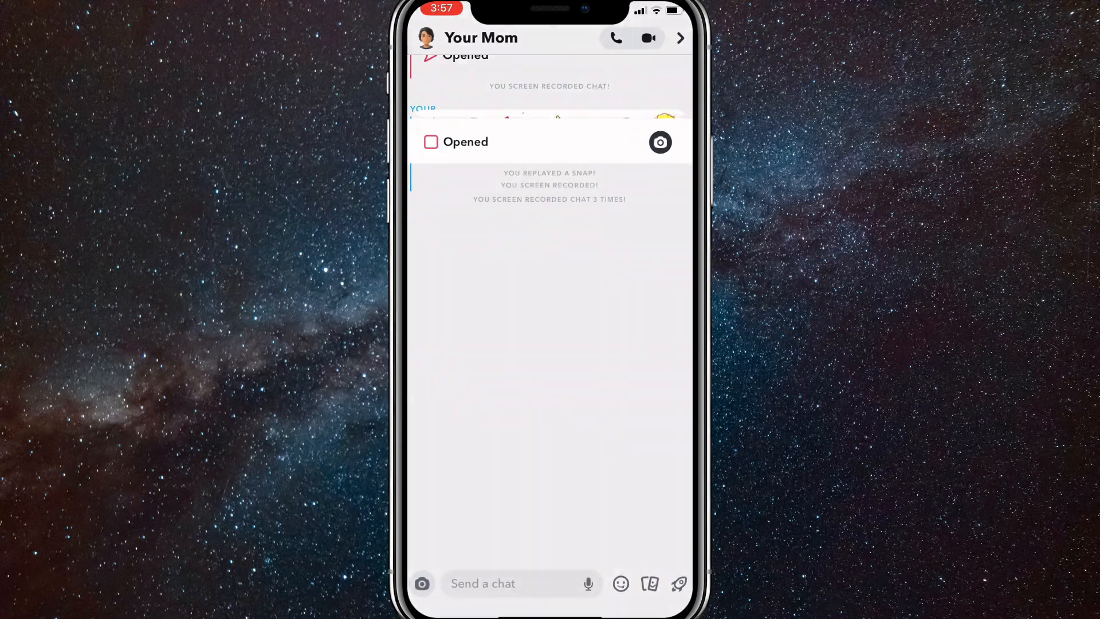
left_click(506, 584)
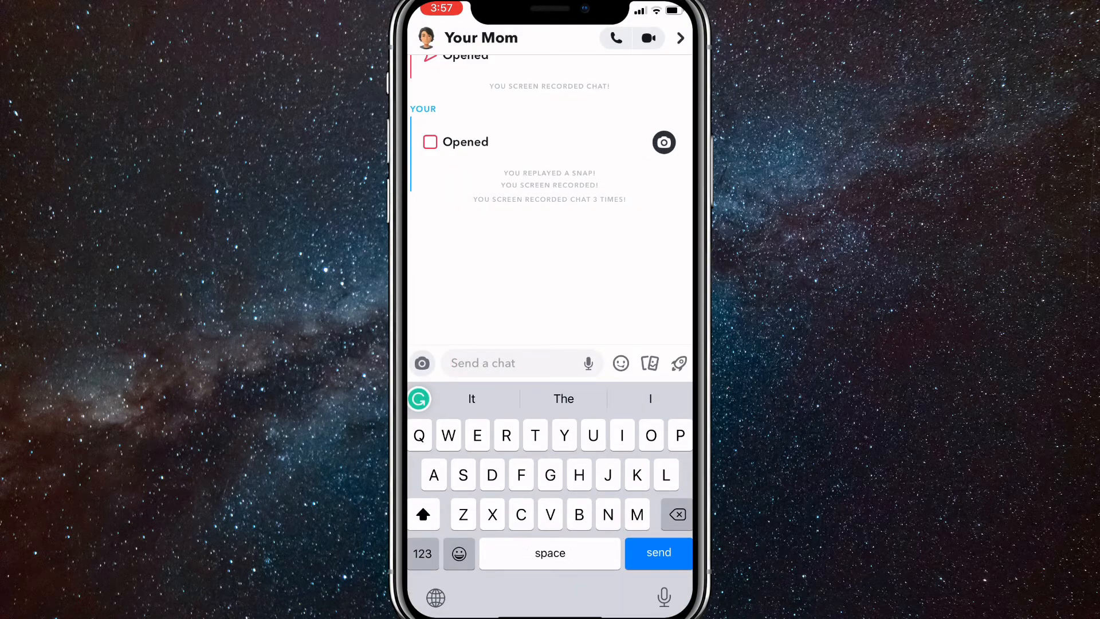